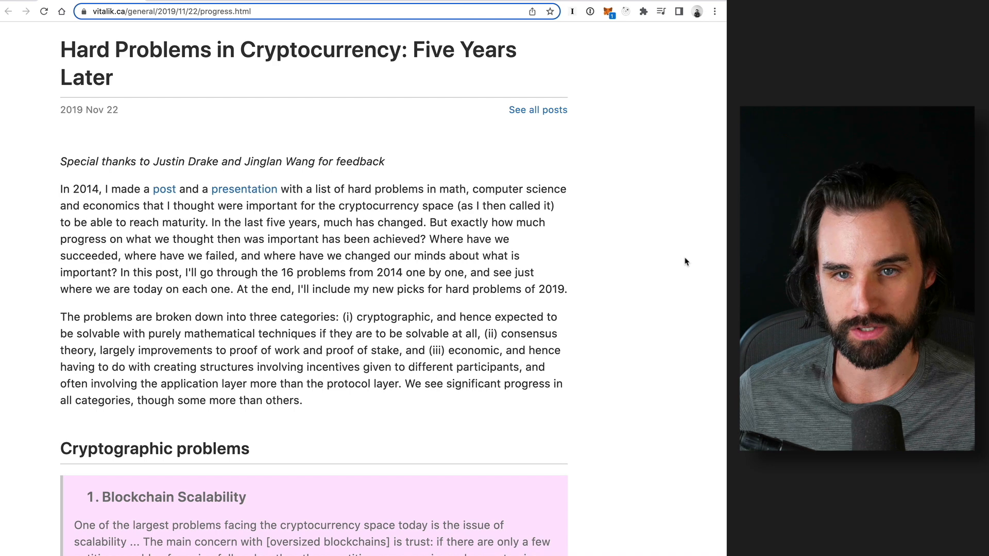
{"action": "mouse_move", "coordinate": [146, 102]}
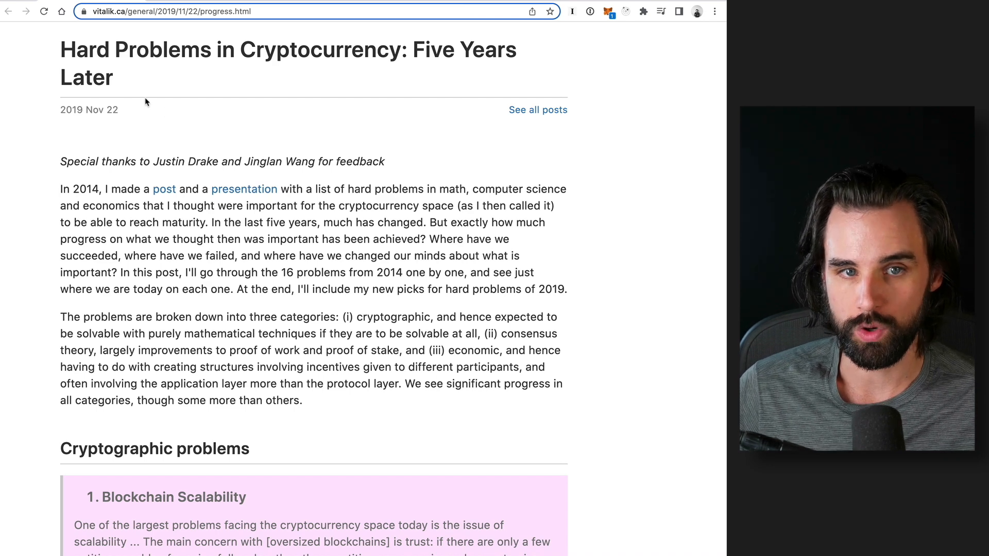
Highlight the post's title and date, clear it, and scroll down the Web3 startup ideas tweet
{"action": "left_click_drag", "start_coordinate": [60, 50], "coordinate": [220, 114]}
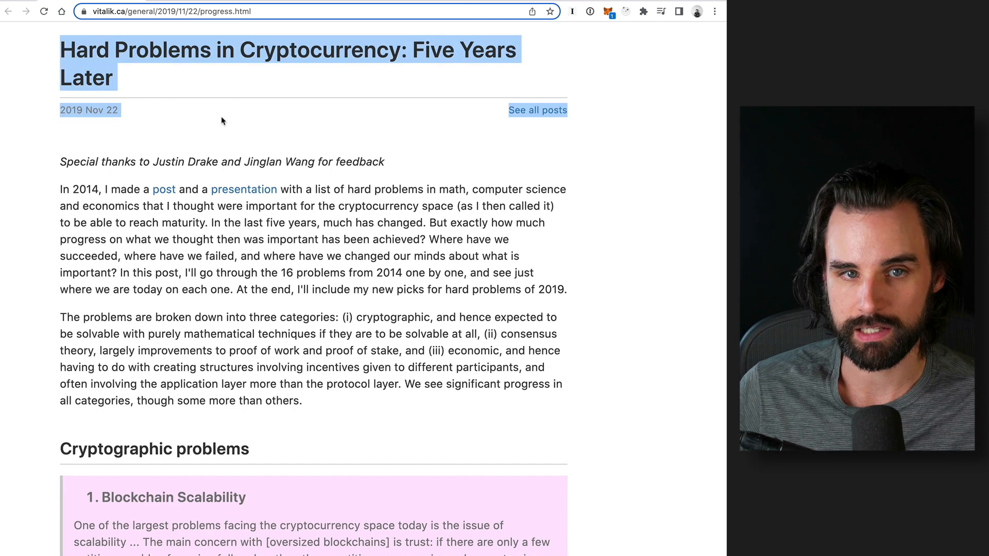
{"action": "left_click", "coordinate": [222, 122]}
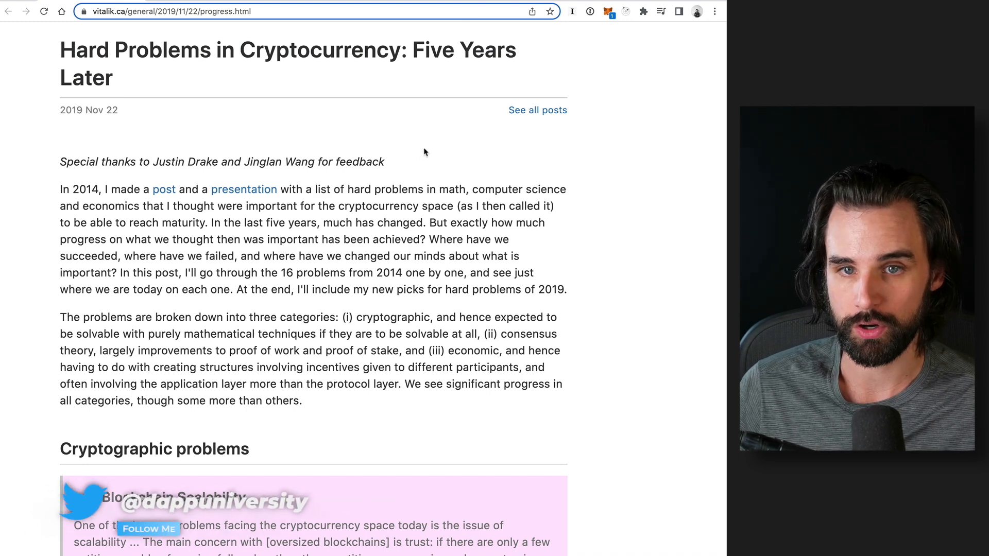
{"action": "mouse_move", "coordinate": [449, 124]}
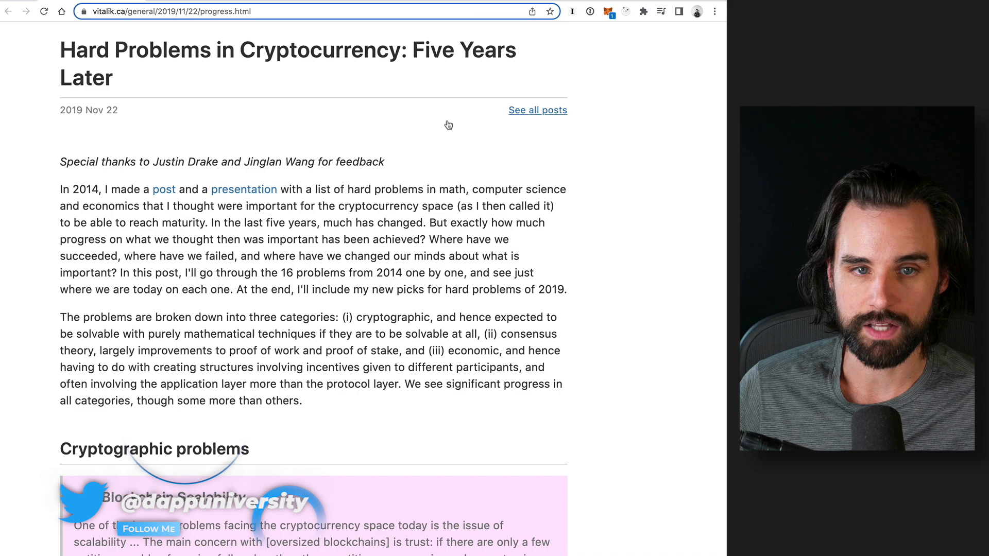
{"action": "scroll", "scroll_direction": "down", "scroll_amount": 3}
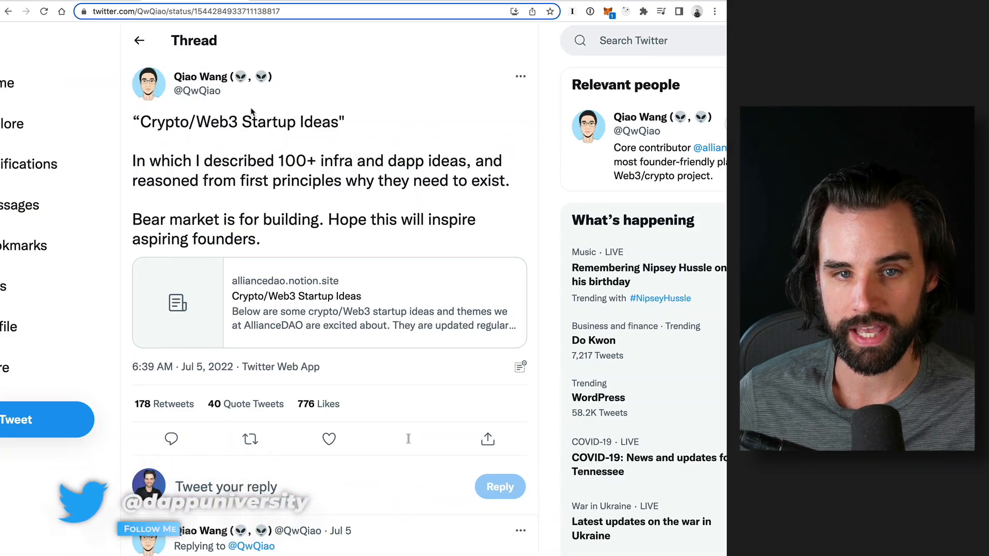
{"action": "mouse_move", "coordinate": [357, 146]}
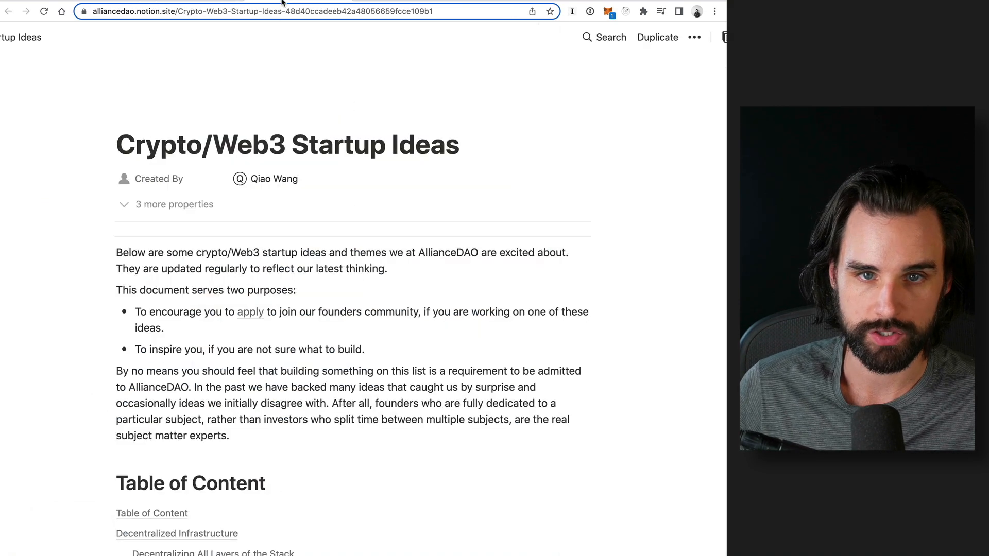
{"action": "scroll", "scroll_direction": "down", "scroll_amount": 3}
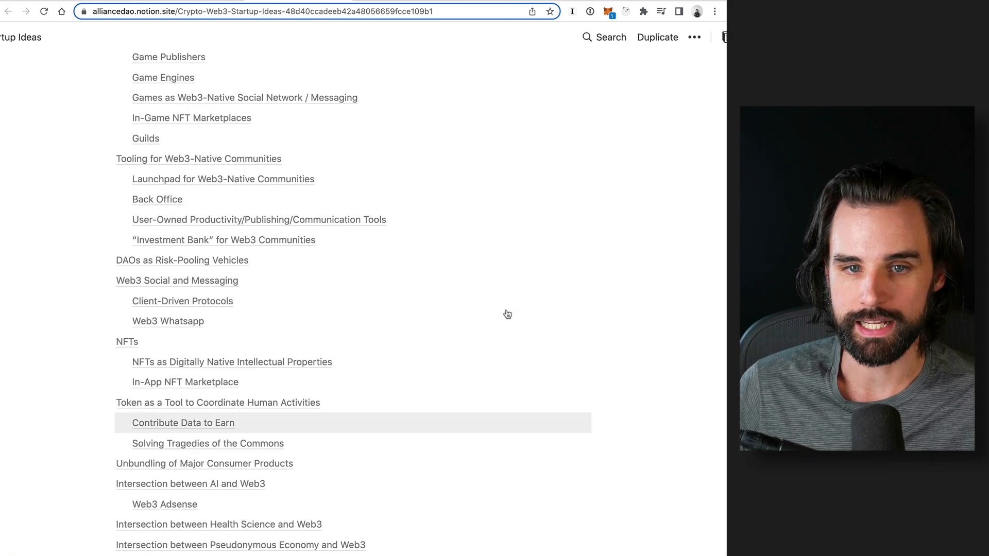
{"action": "mouse_move", "coordinate": [430, 295]}
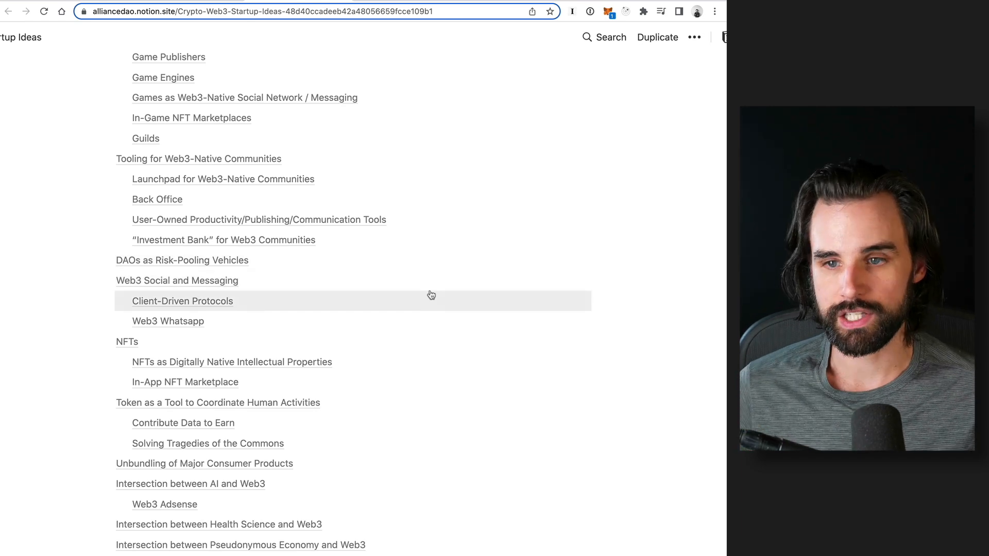
{"action": "scroll", "scroll_direction": "down", "scroll_amount": 3}
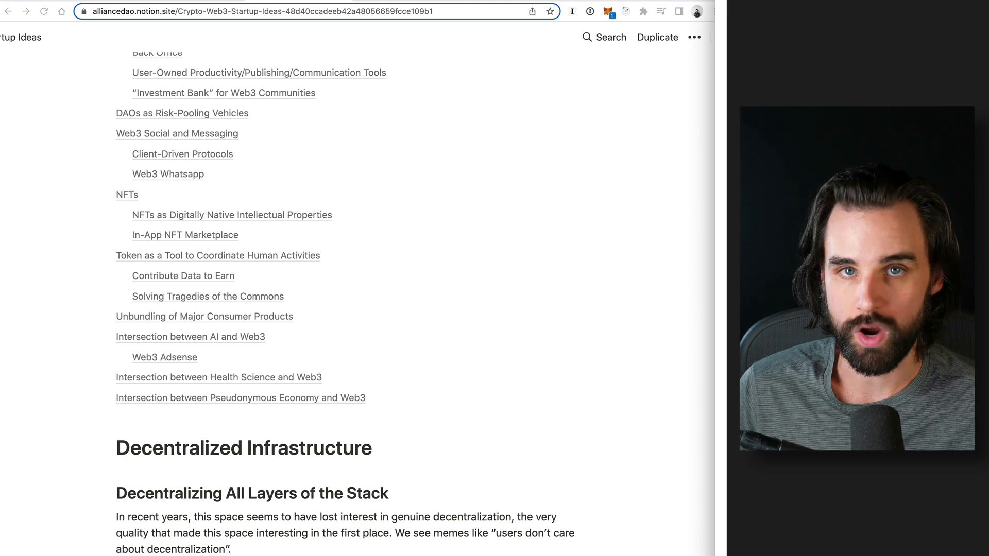
{"action": "scroll", "scroll_direction": "down", "scroll_amount": 3}
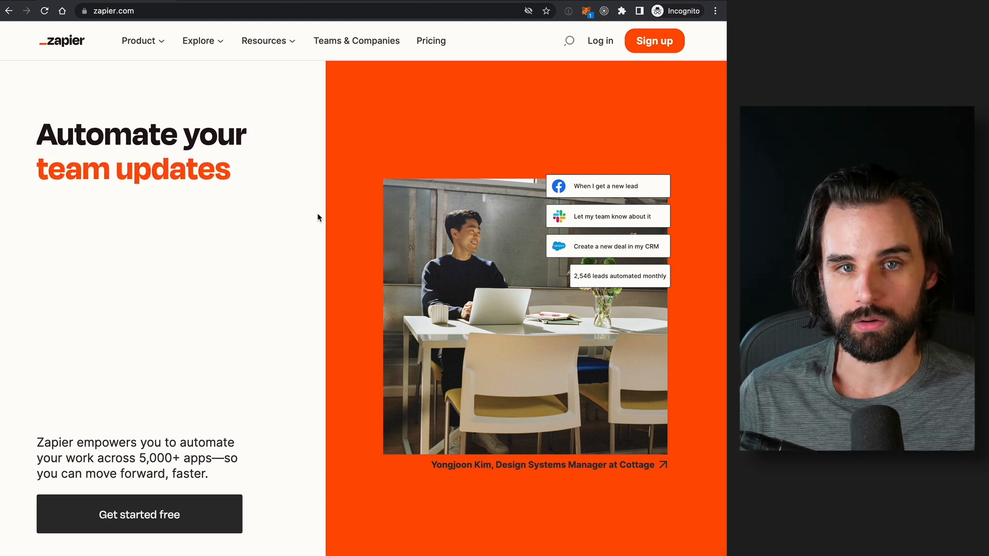
{"action": "mouse_move", "coordinate": [341, 195]}
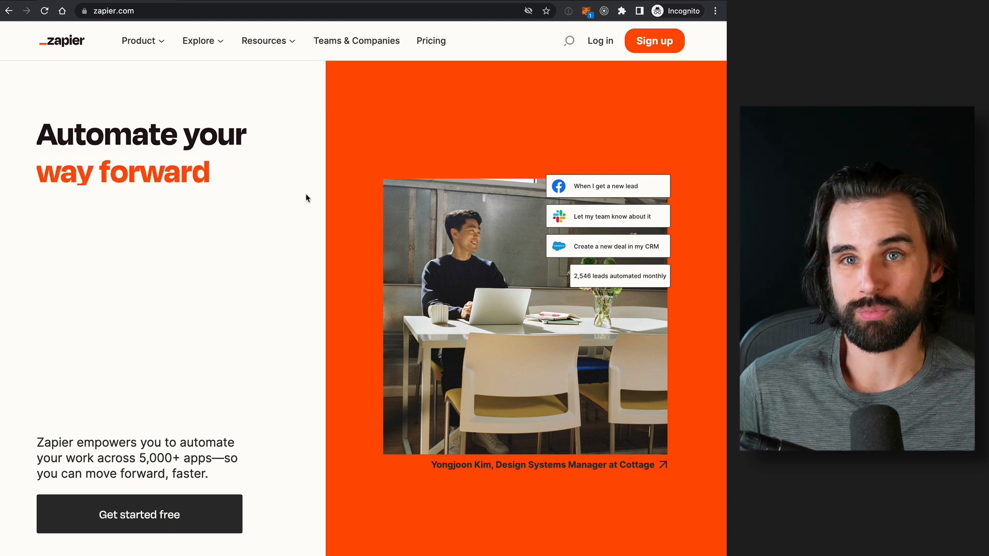
Go to Zapier's Explore page and scroll through the app directory and Zap templates
{"action": "left_click", "coordinate": [198, 40]}
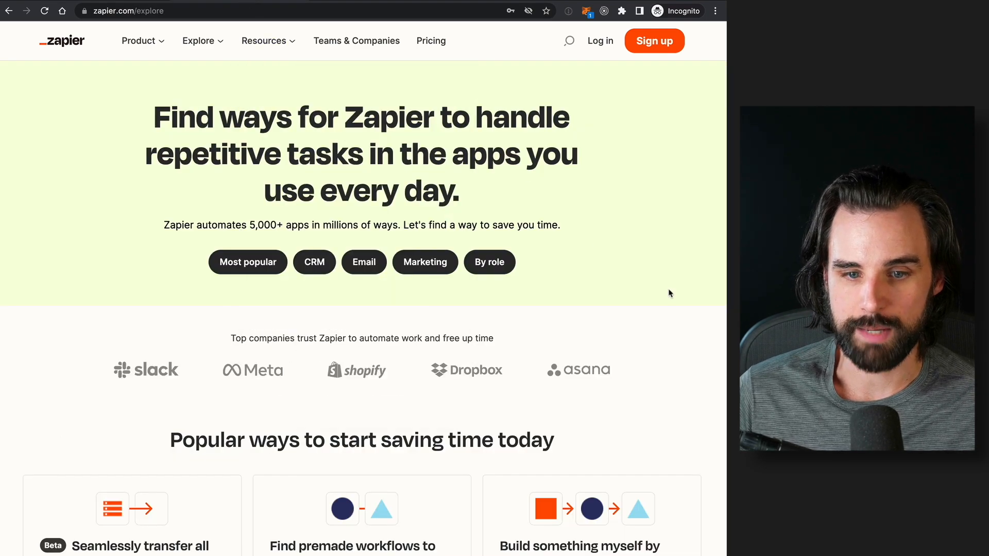
{"action": "scroll", "scroll_direction": "down", "scroll_amount": 3}
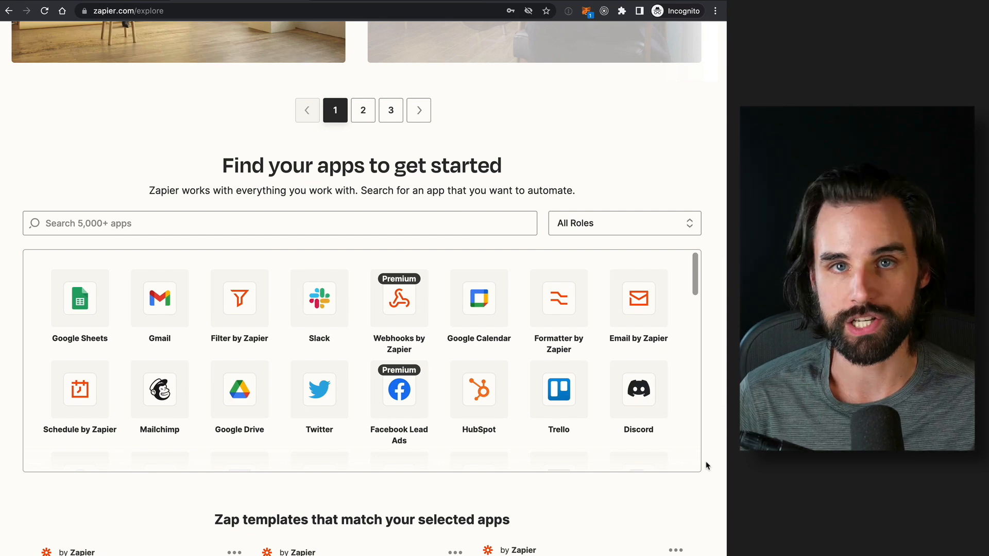
{"action": "scroll", "scroll_direction": "down", "scroll_amount": 3}
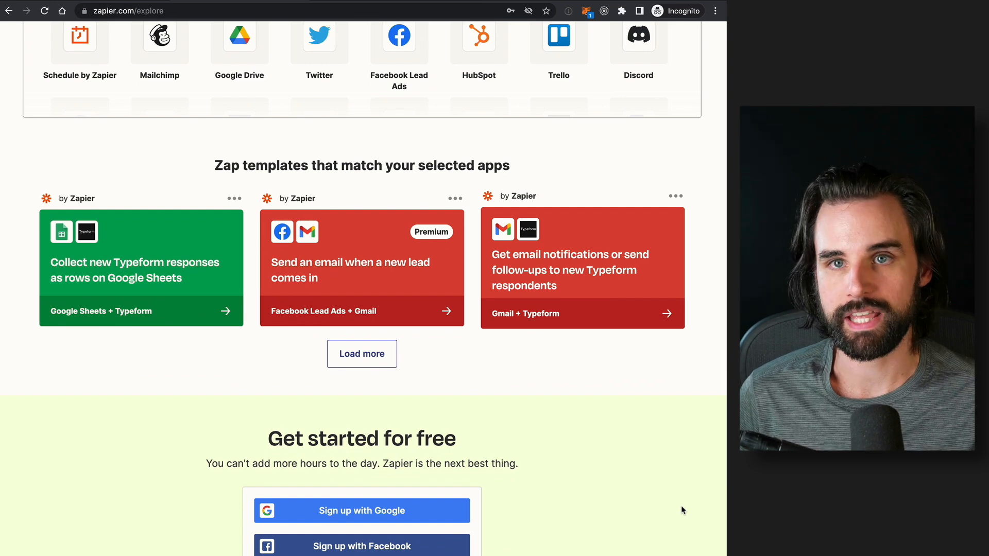
{"action": "scroll", "scroll_direction": "up", "scroll_amount": 3}
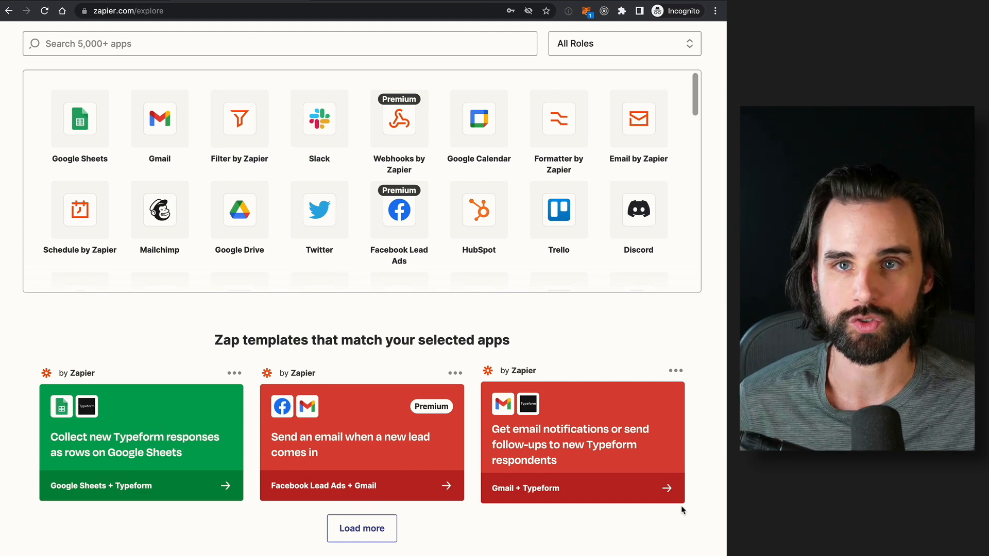
{"action": "scroll", "scroll_direction": "up", "scroll_amount": 3}
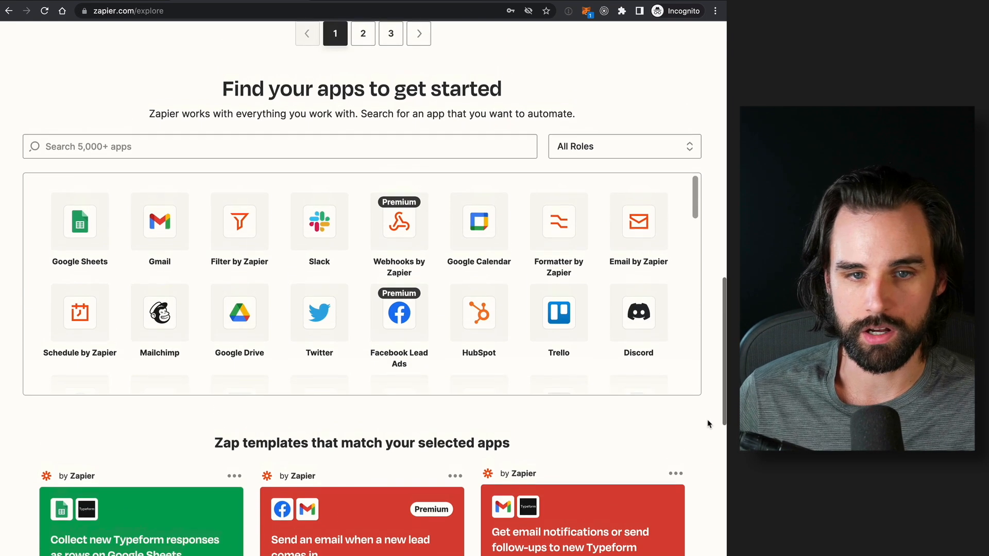
{"action": "scroll", "scroll_direction": "up", "scroll_amount": 3}
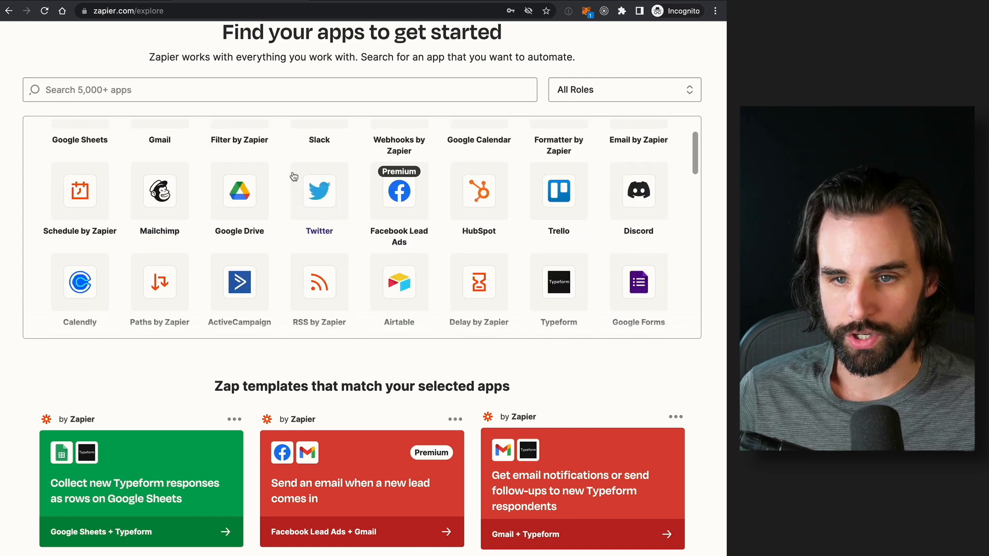
{"action": "scroll", "scroll_direction": "up", "scroll_amount": 3}
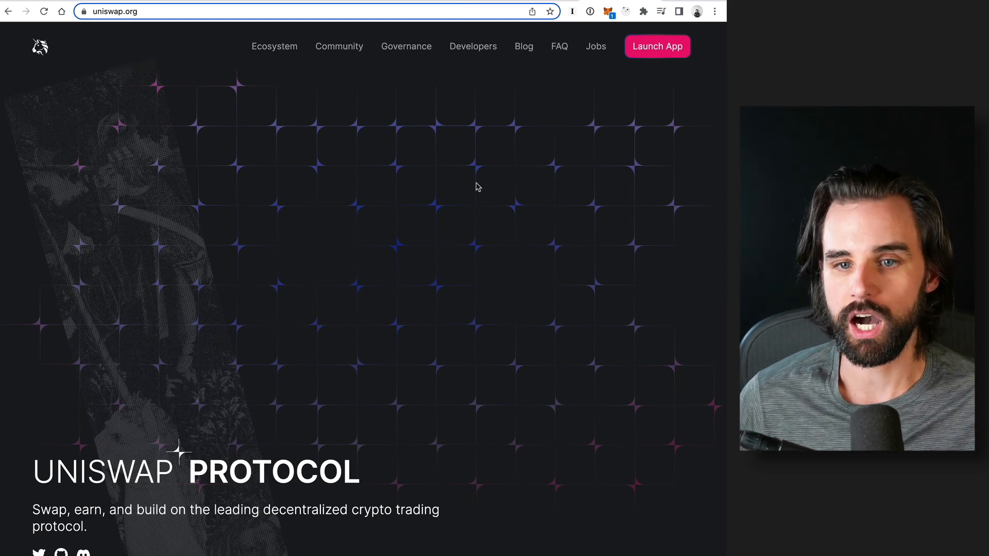
{"action": "scroll", "scroll_direction": "down", "scroll_amount": 3}
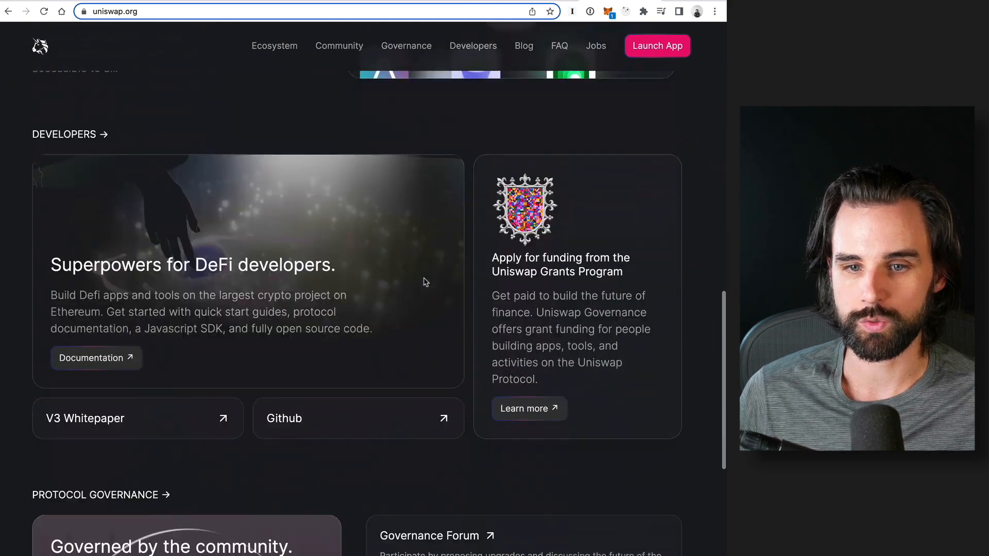
{"action": "scroll", "scroll_direction": "up", "scroll_amount": 3}
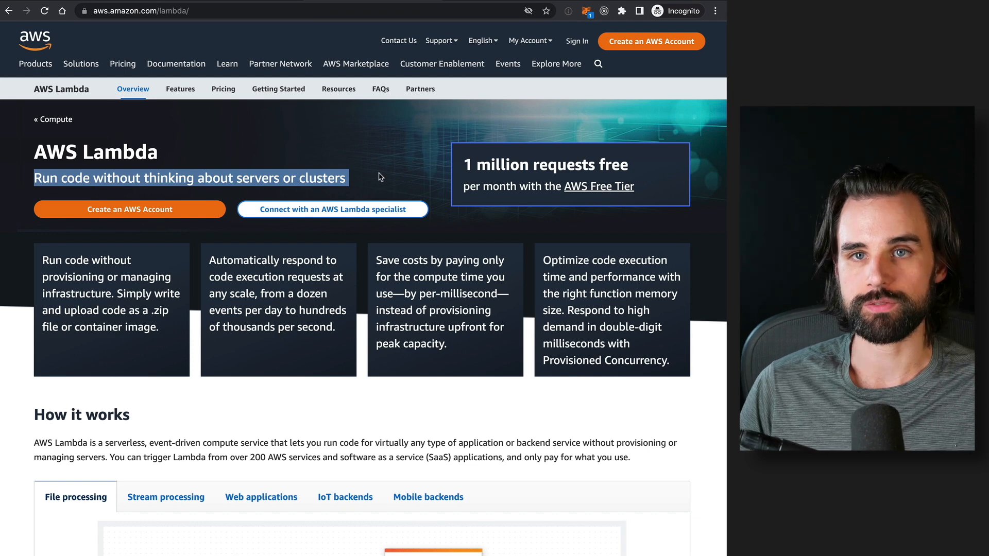
Clear the Lambda tagline highlight and scroll to the Decentralized AWS Lambda idea in the Notion notes
{"action": "left_click", "coordinate": [384, 177]}
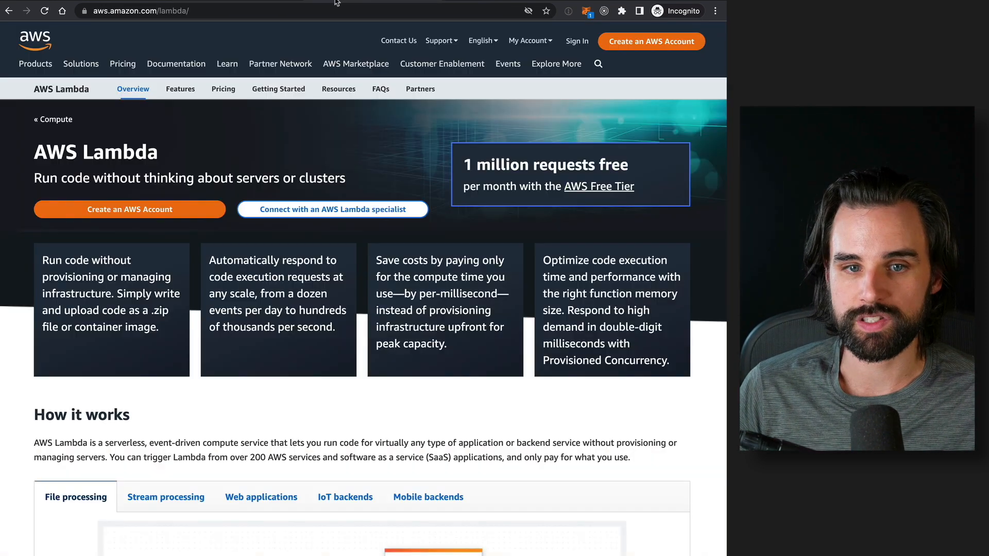
{"action": "mouse_move", "coordinate": [434, 403]}
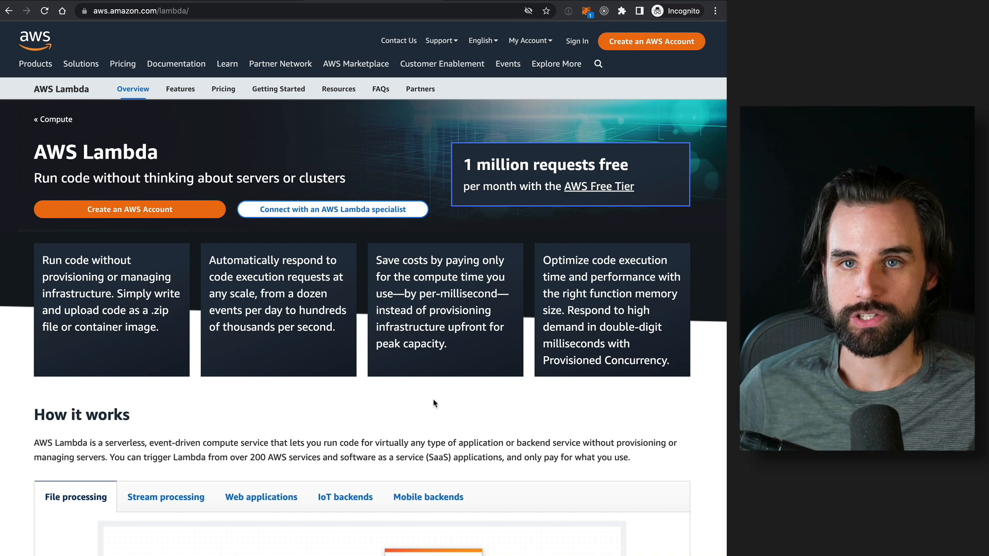
{"action": "mouse_move", "coordinate": [440, 416]}
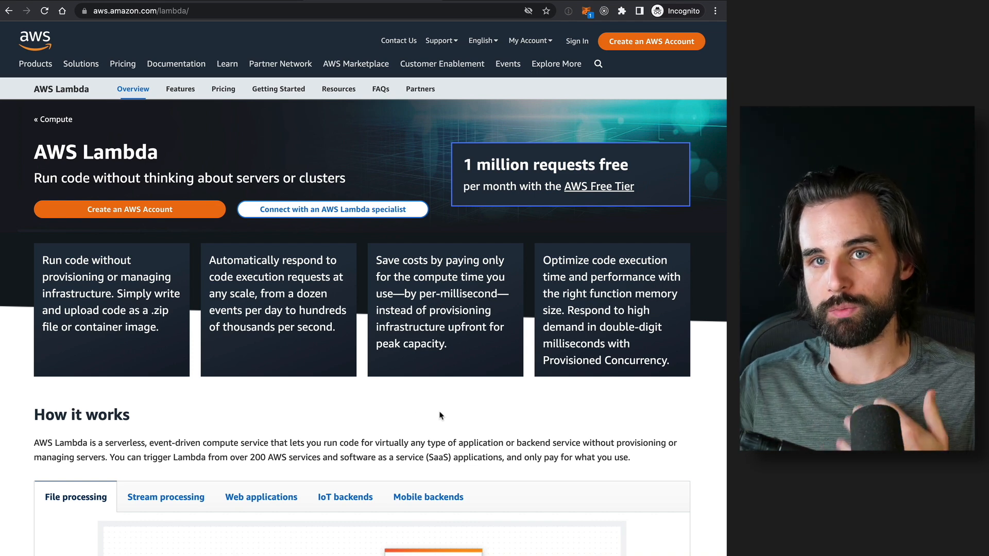
{"action": "scroll", "scroll_direction": "down", "scroll_amount": 3}
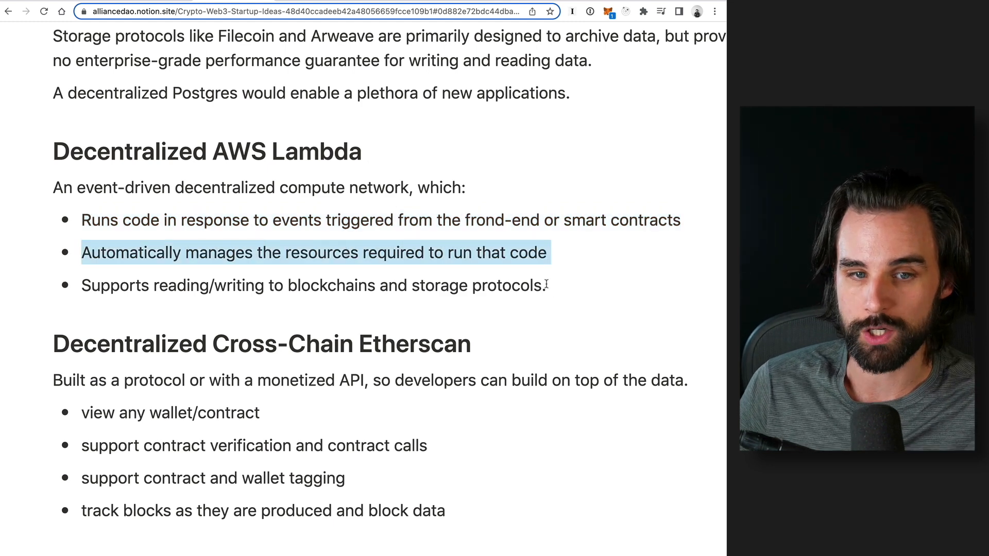
Switch back to the aws.amazon.com/lambda overview page
{"action": "left_click", "coordinate": [583, 310]}
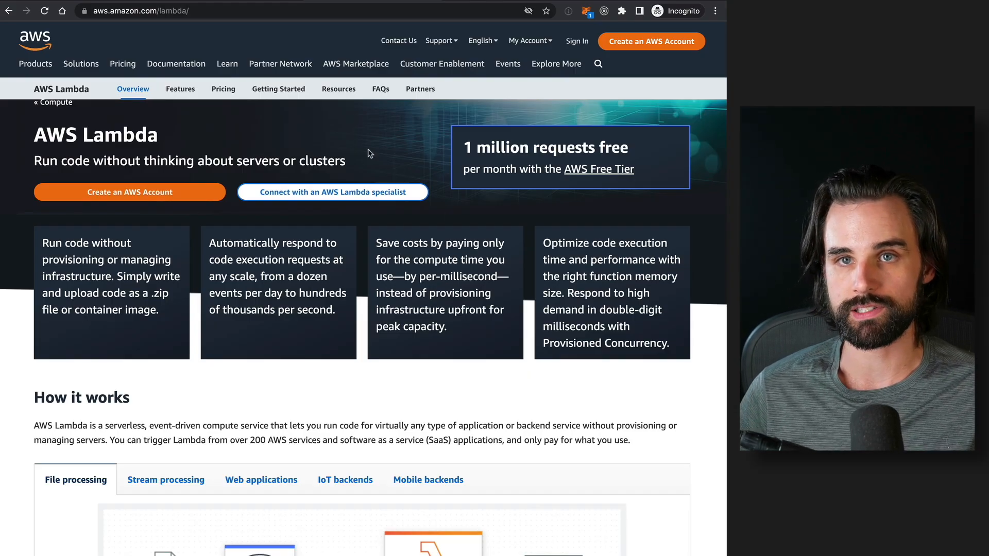
{"action": "scroll", "scroll_direction": "down", "scroll_amount": 3}
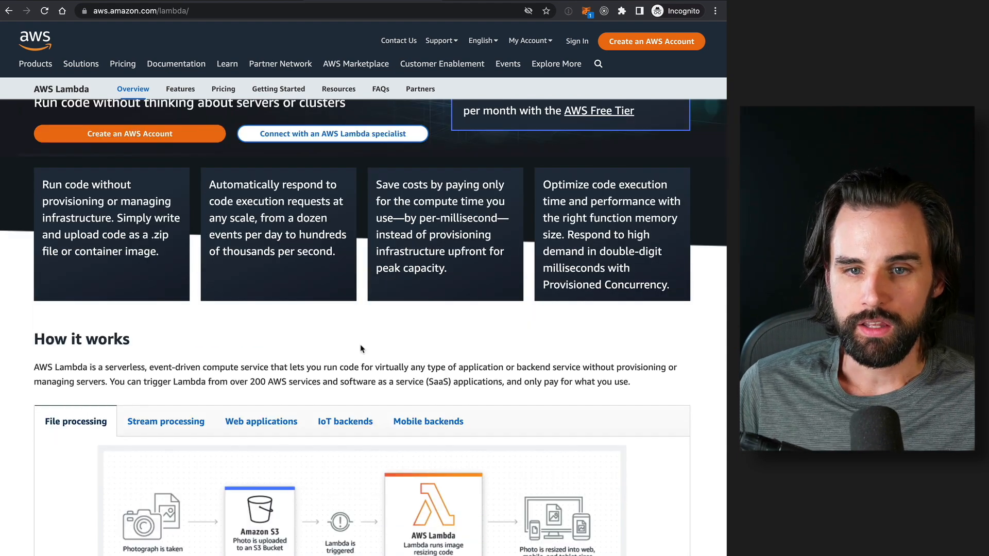
{"action": "scroll", "scroll_direction": "up", "scroll_amount": 3}
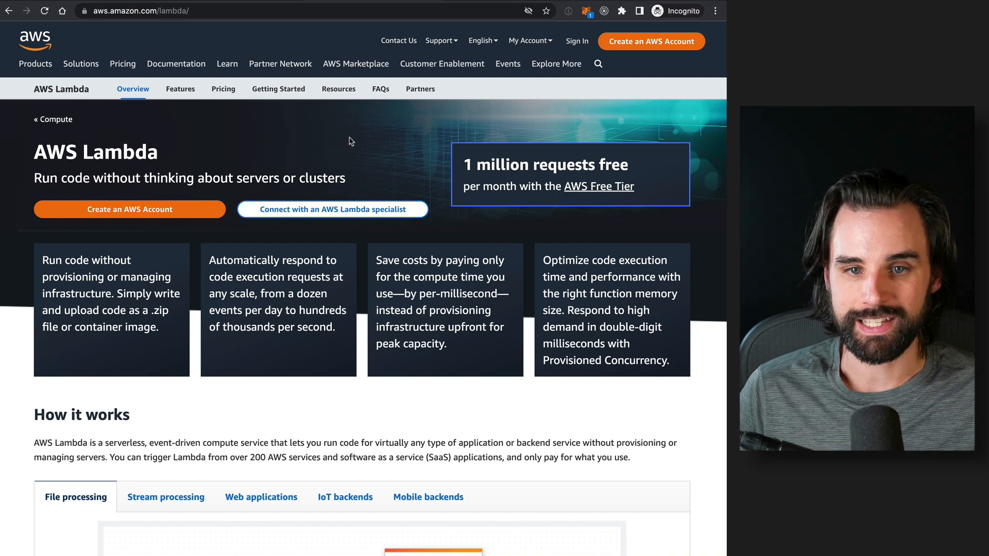
{"action": "mouse_move", "coordinate": [378, 415]}
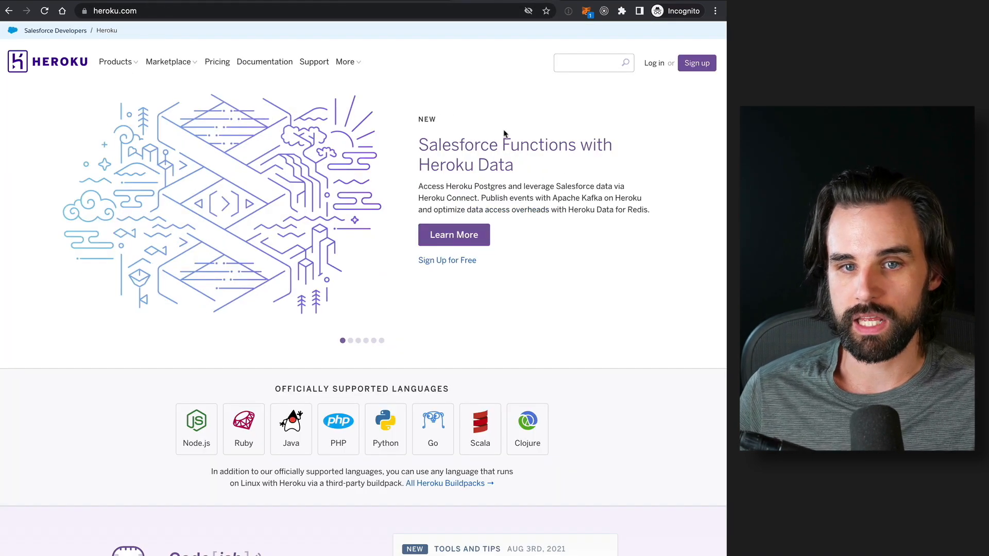
{"action": "mouse_move", "coordinate": [572, 328]}
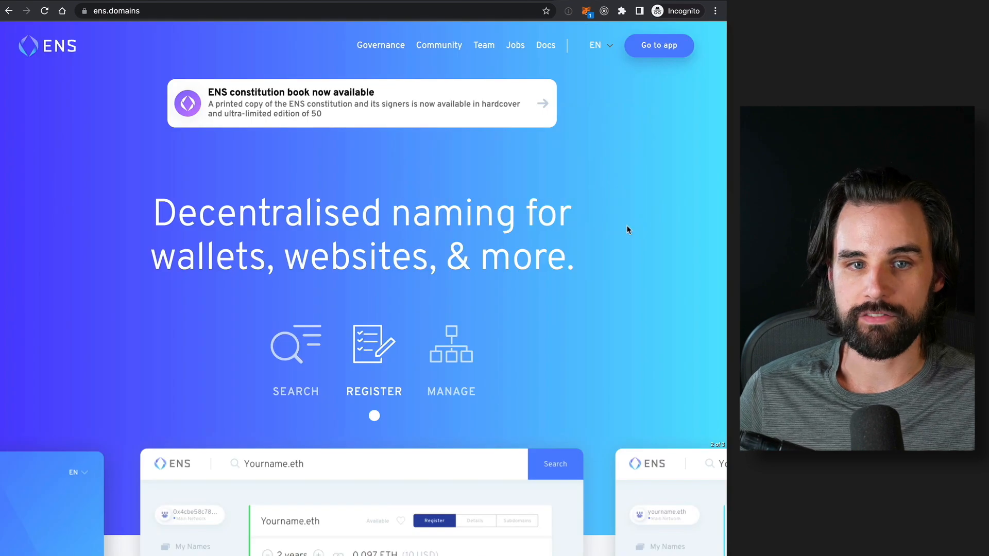
{"action": "mouse_move", "coordinate": [91, 41]}
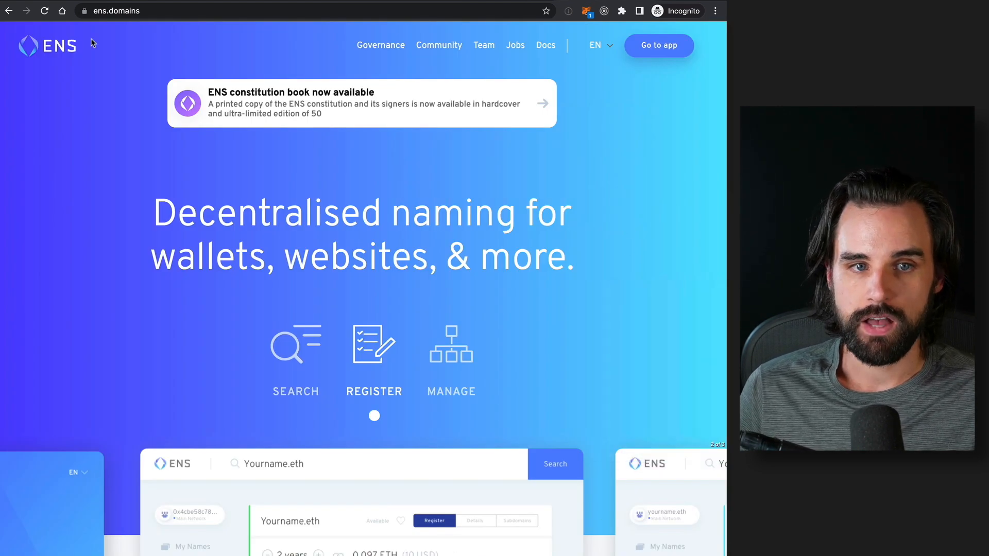
{"action": "mouse_move", "coordinate": [608, 398]}
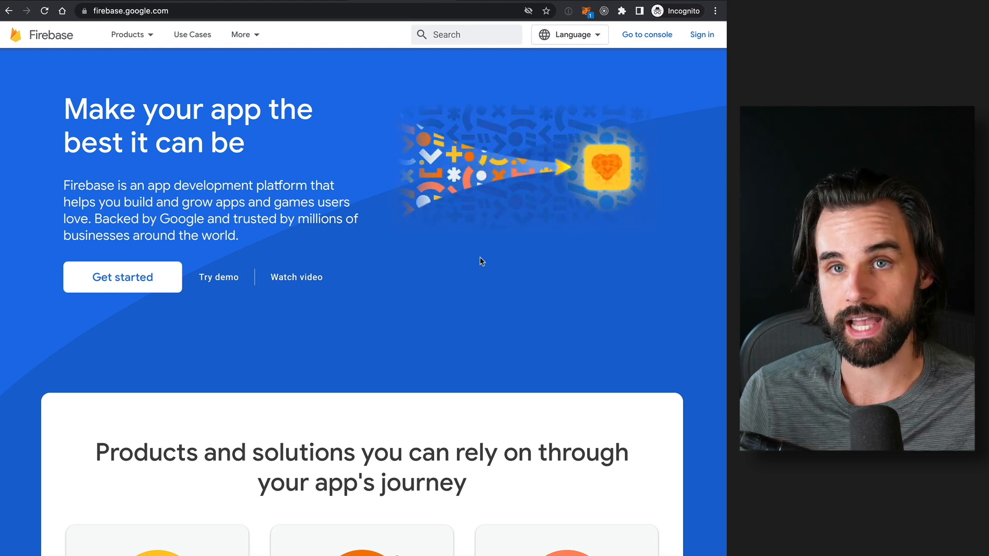
{"action": "mouse_move", "coordinate": [362, 354]}
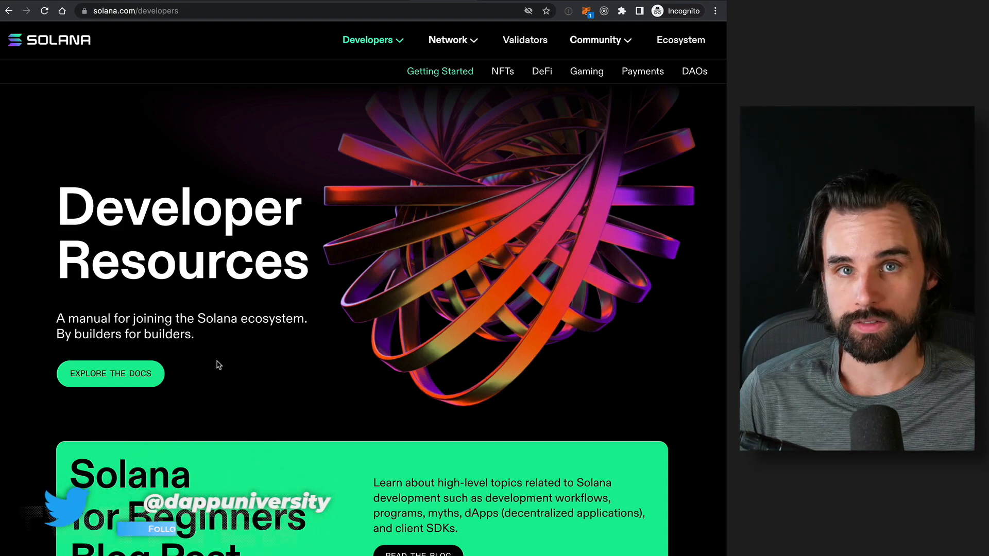
{"action": "mouse_move", "coordinate": [310, 293]}
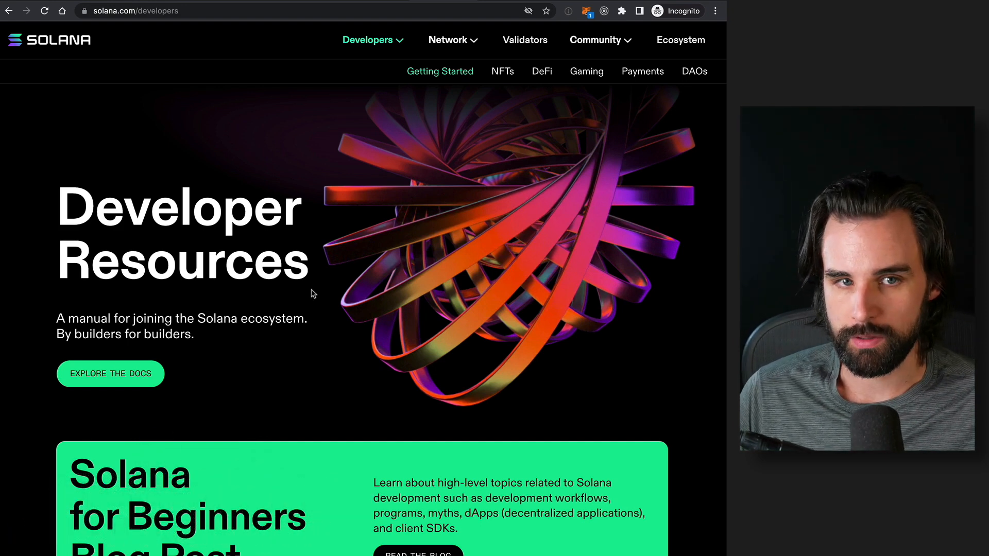
{"action": "mouse_move", "coordinate": [49, 135]}
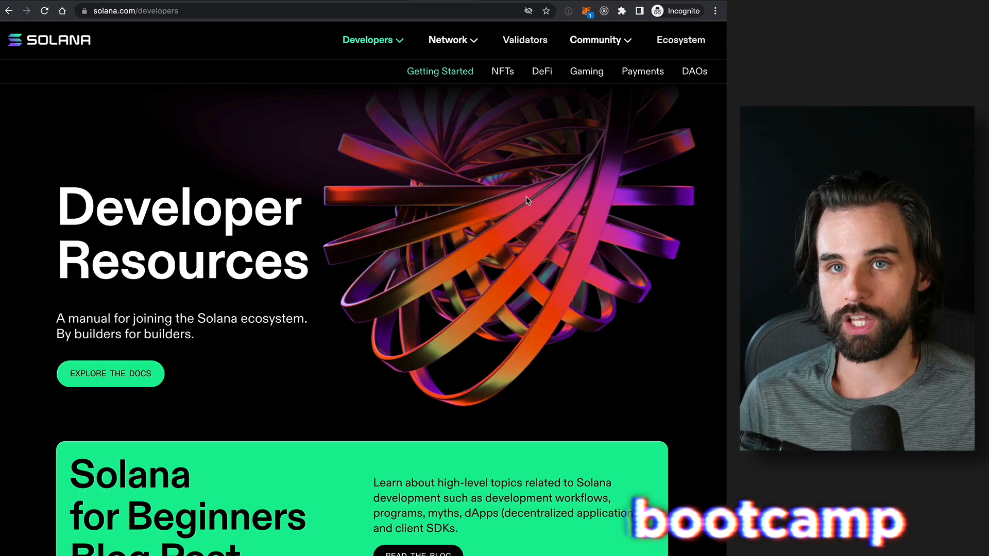
Switch to the solana.com/developers tab
{"action": "left_click", "coordinate": [126, 10]}
{"action": "type", "text": "hardhat.org"}
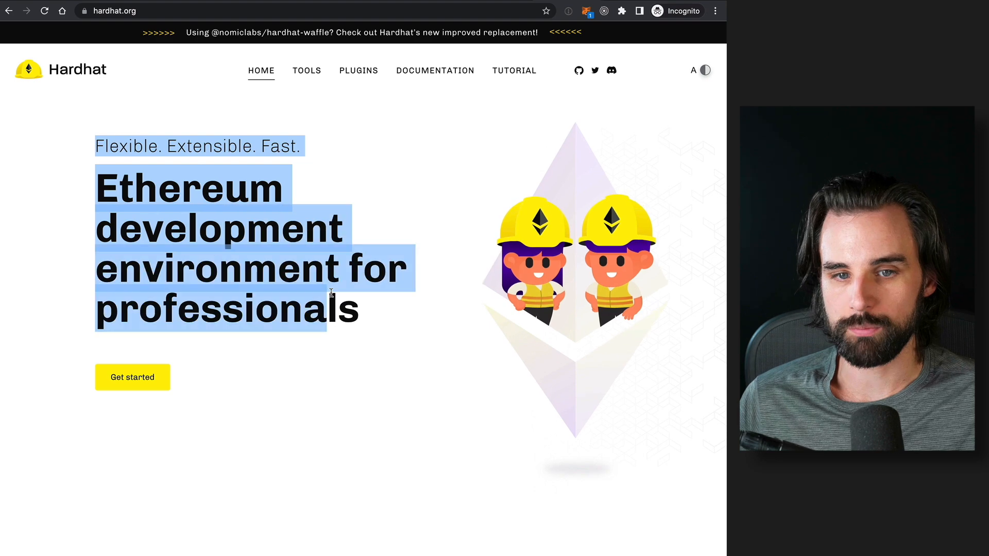
Clear the Hardhat headline highlight and switch back to the Solana Developer Resources page
{"action": "left_click", "coordinate": [424, 319]}
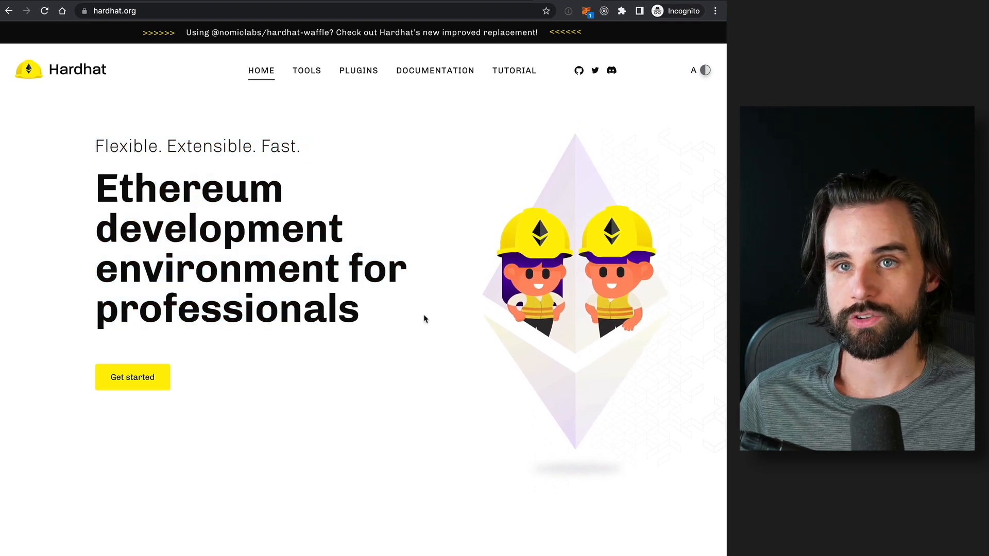
{"action": "left_click", "coordinate": [126, 10]}
{"action": "type", "text": "solana.com/developers"}
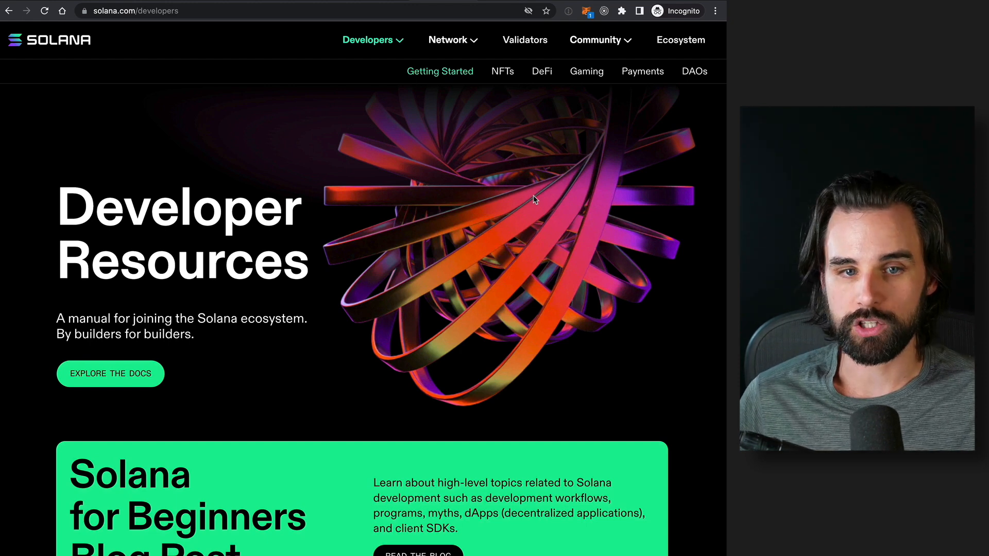
{"action": "mouse_move", "coordinate": [665, 71]}
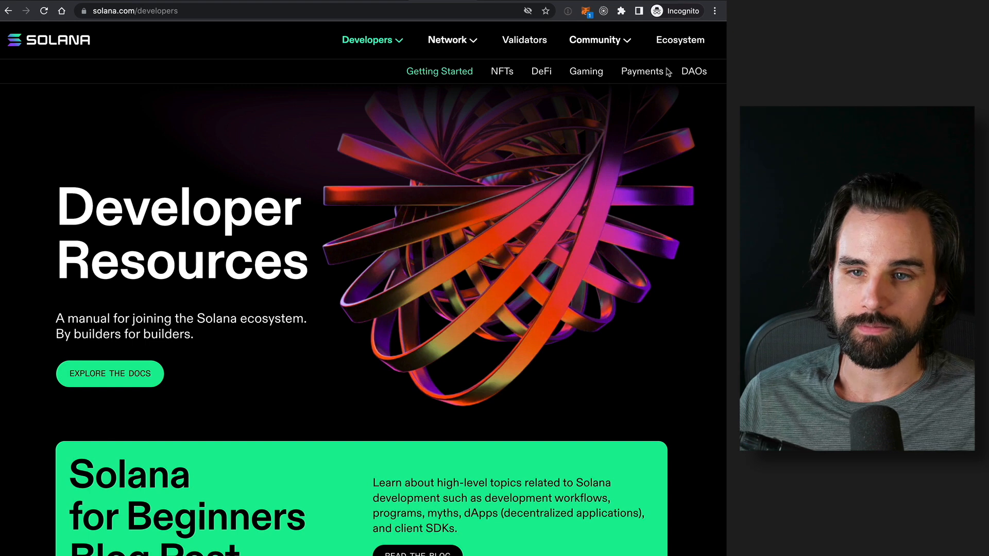
{"action": "mouse_move", "coordinate": [677, 178]}
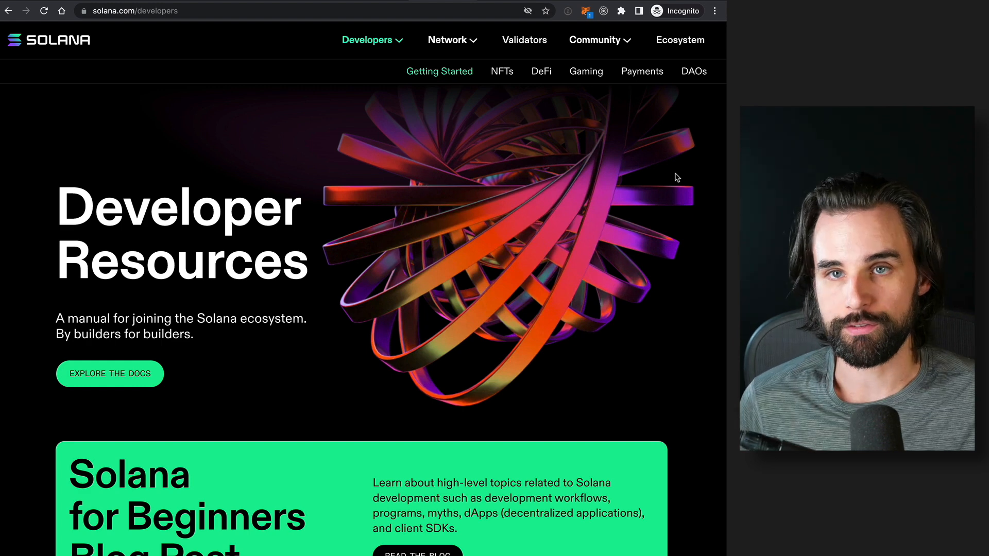
{"action": "mouse_move", "coordinate": [173, 133]}
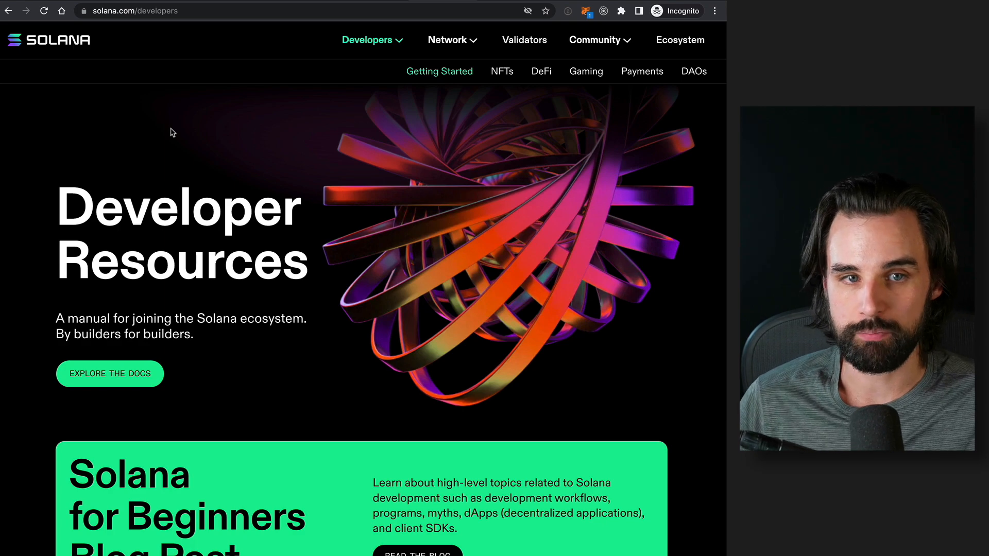
{"action": "mouse_move", "coordinate": [452, 379]}
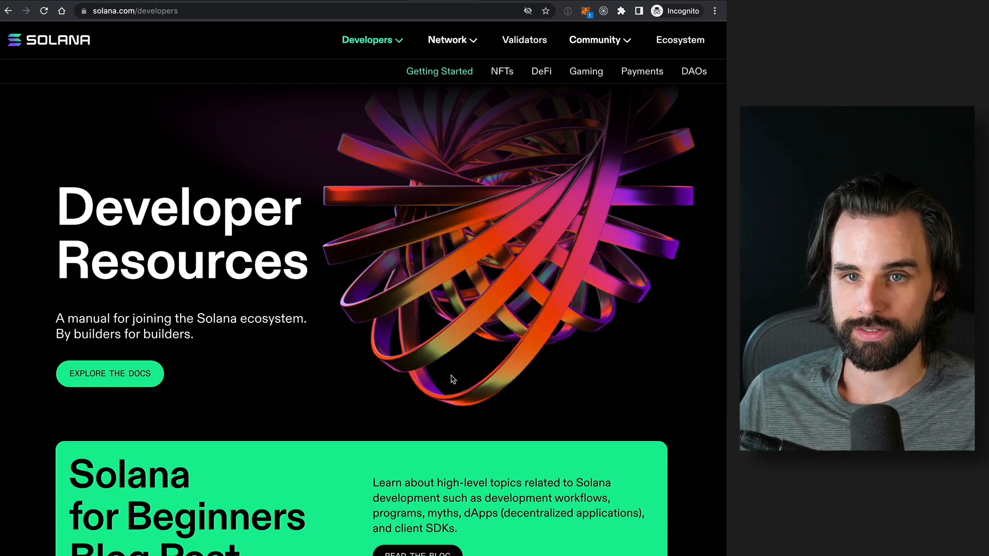
Scroll the Solana Developer Resources page down to its guides and back to the top
{"action": "scroll", "scroll_direction": "down", "scroll_amount": 3}
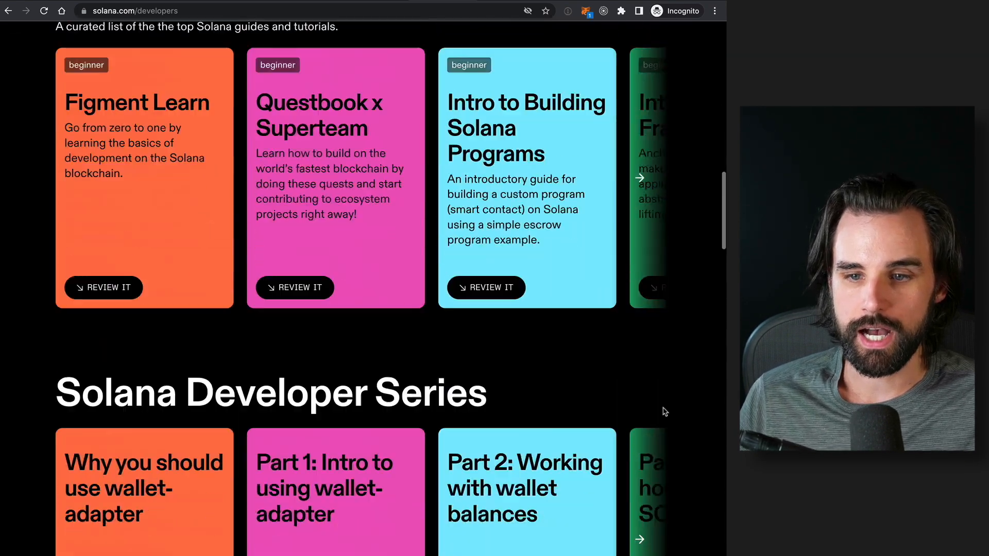
{"action": "scroll", "scroll_direction": "up", "scroll_amount": 3}
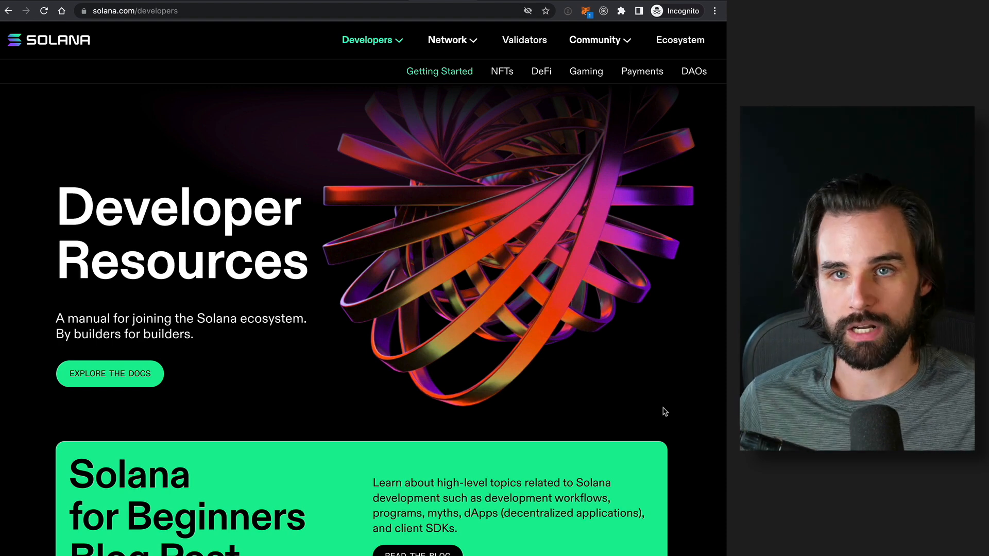
{"action": "mouse_move", "coordinate": [574, 326]}
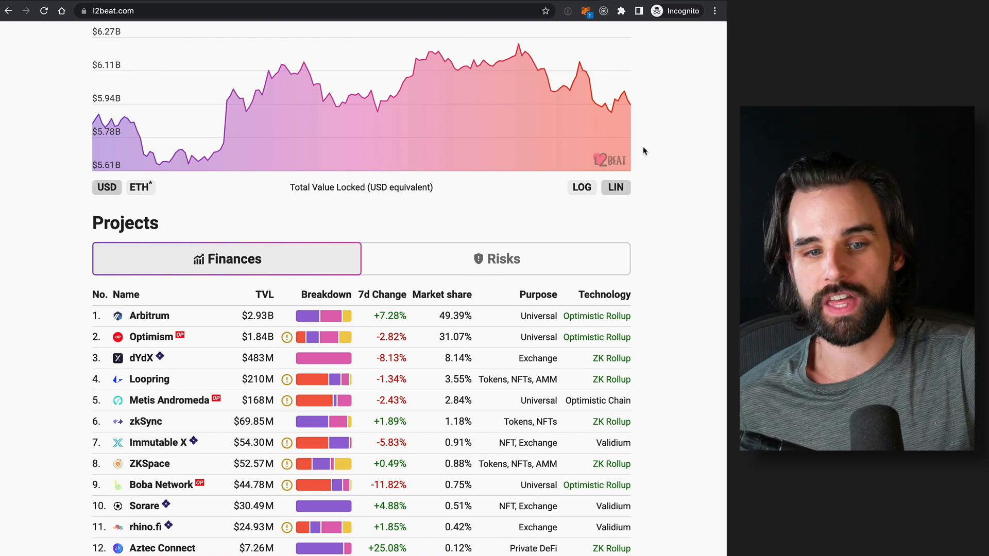
{"action": "scroll", "scroll_direction": "up", "scroll_amount": 3}
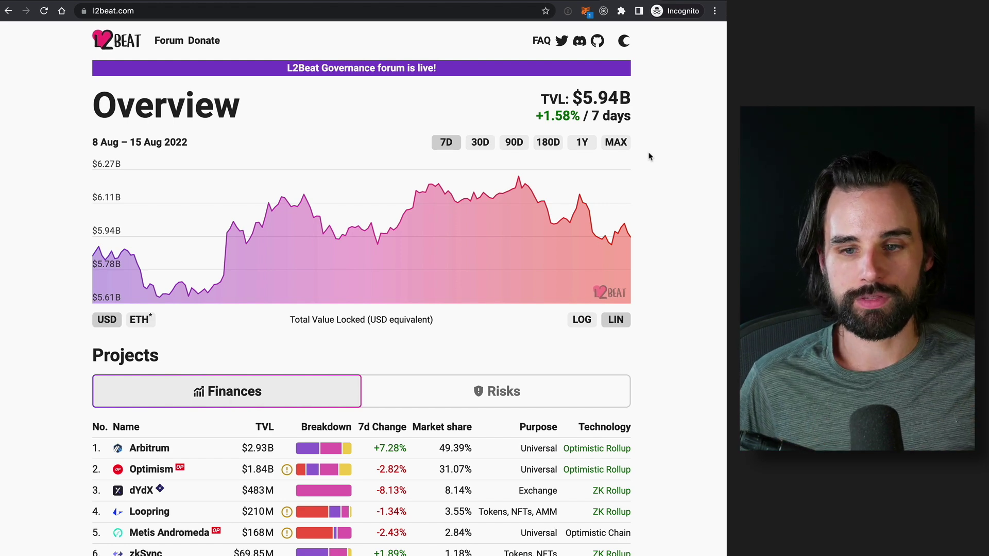
{"action": "scroll", "scroll_direction": "down", "scroll_amount": 3}
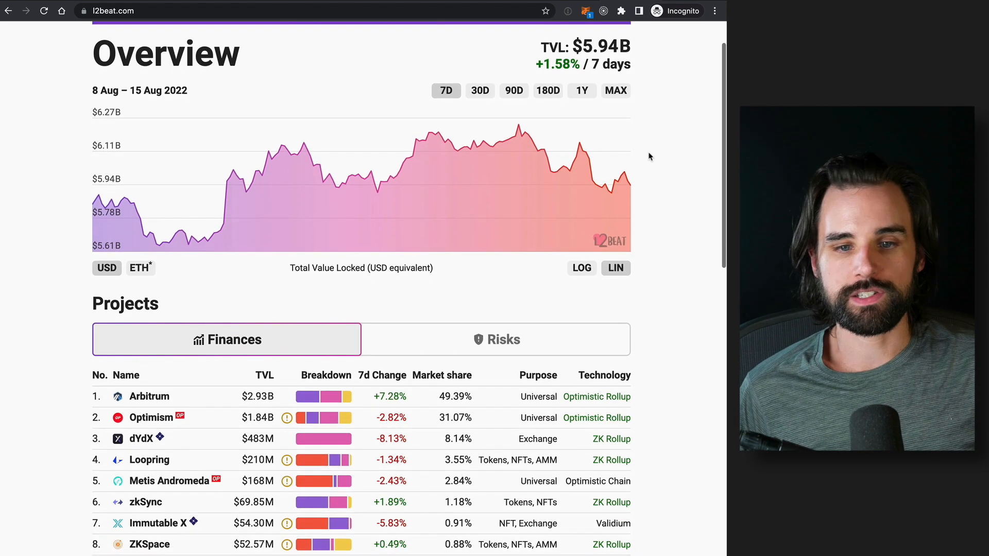
{"action": "scroll", "scroll_direction": "down", "scroll_amount": 3}
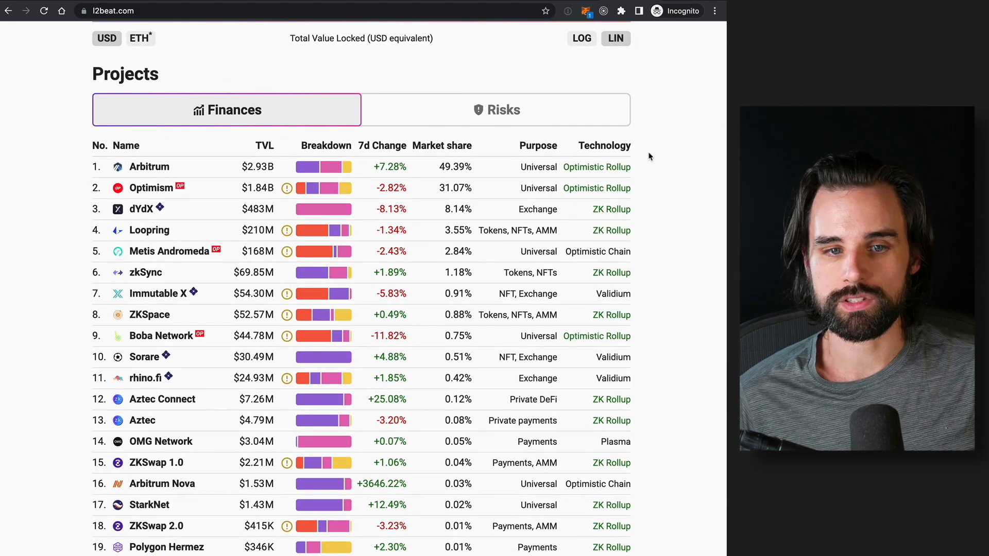
{"action": "mouse_move", "coordinate": [699, 259]}
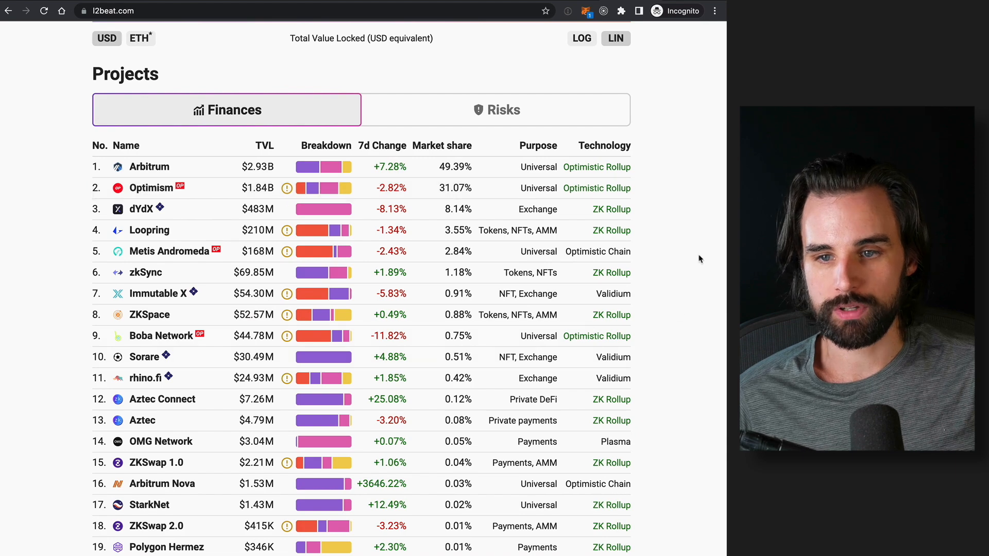
{"action": "scroll", "scroll_direction": "up", "scroll_amount": 3}
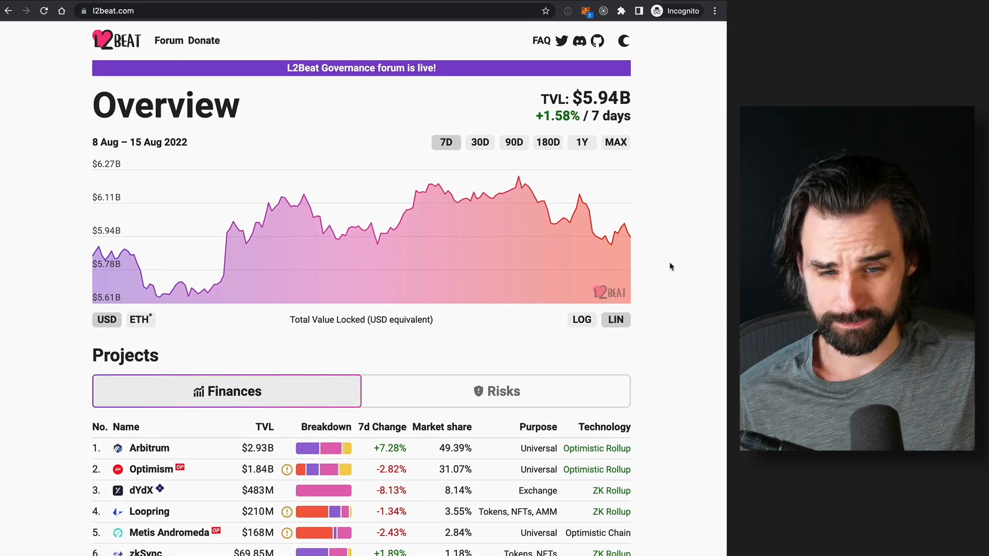
{"action": "scroll", "scroll_direction": "down", "scroll_amount": 3}
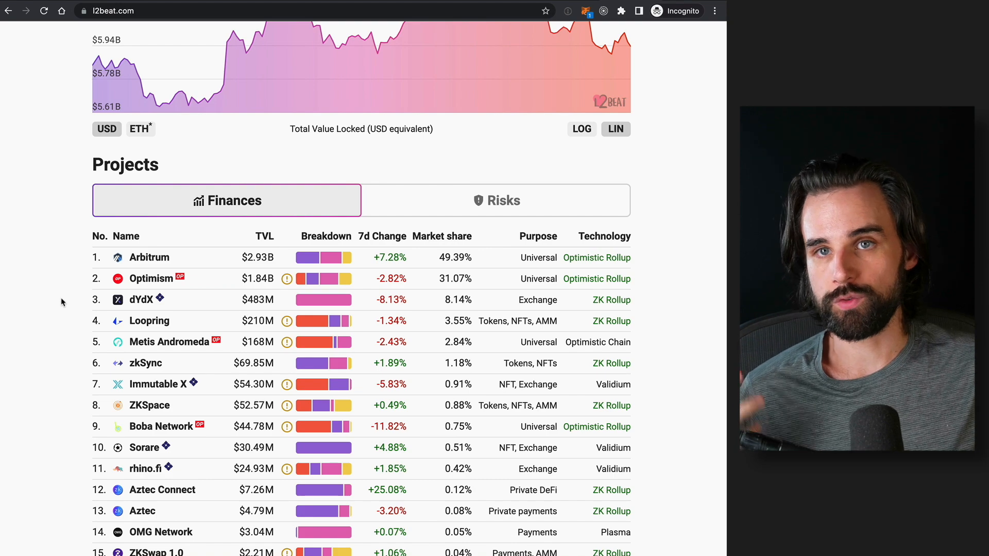
{"action": "scroll", "scroll_direction": "down", "scroll_amount": 3}
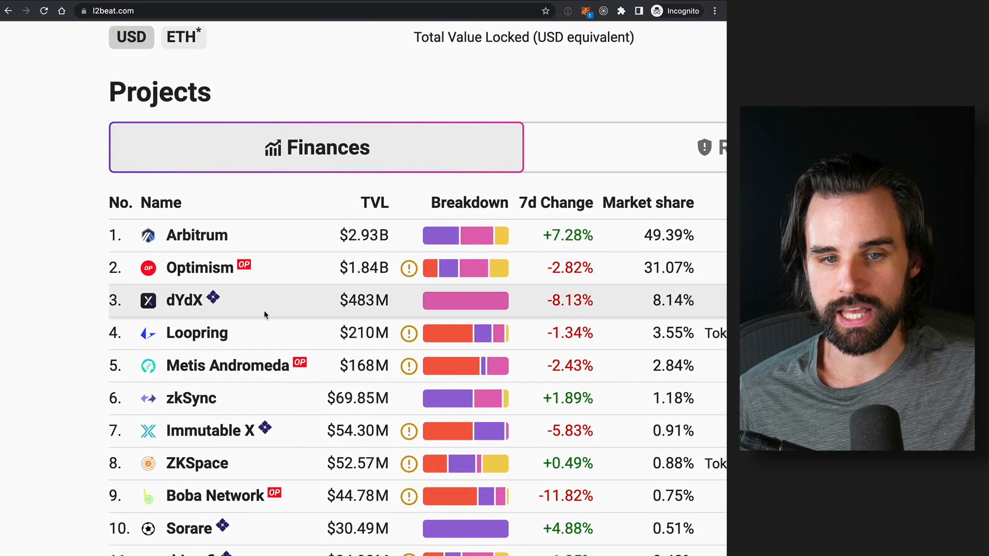
{"action": "scroll", "scroll_direction": "up", "scroll_amount": 3}
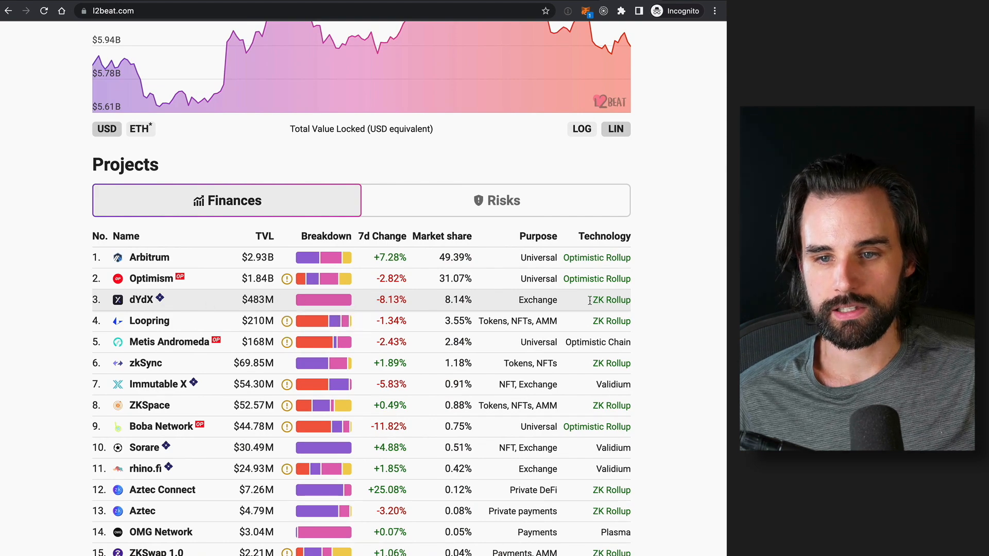
{"action": "scroll", "scroll_direction": "down", "scroll_amount": 3}
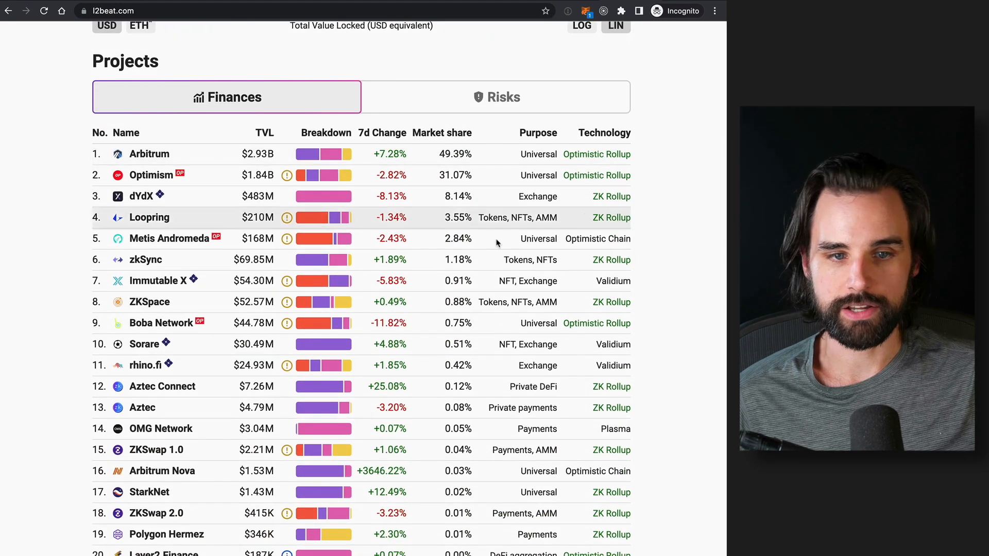
{"action": "scroll", "scroll_direction": "up", "scroll_amount": 3}
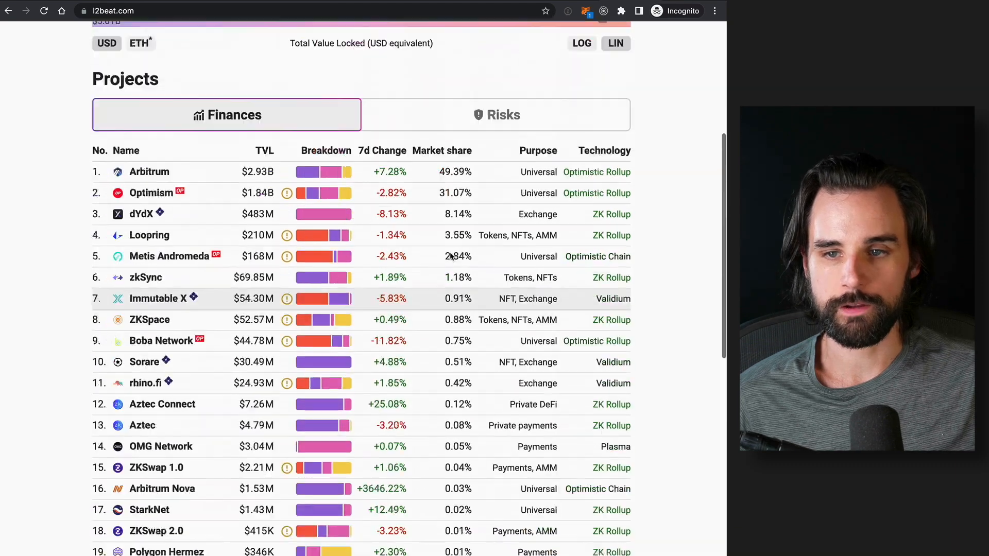
{"action": "scroll", "scroll_direction": "up", "scroll_amount": 3}
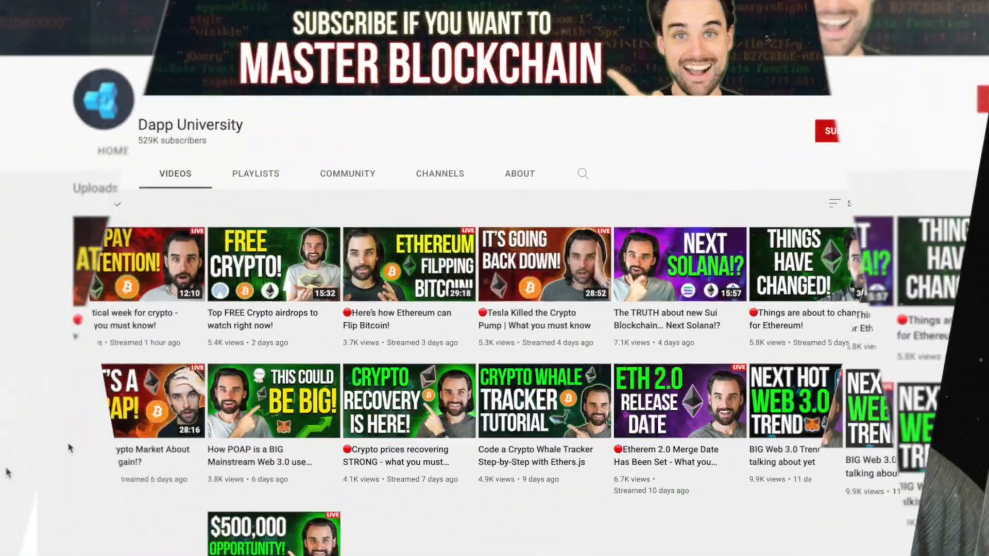
{"action": "scroll", "scroll_direction": "down", "scroll_amount": 3}
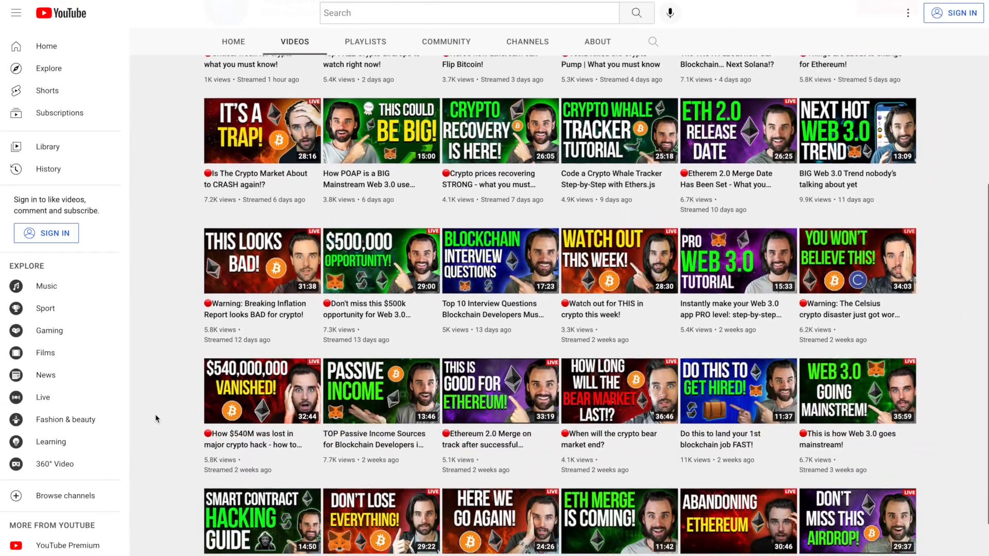
{"action": "scroll", "scroll_direction": "down", "scroll_amount": 3}
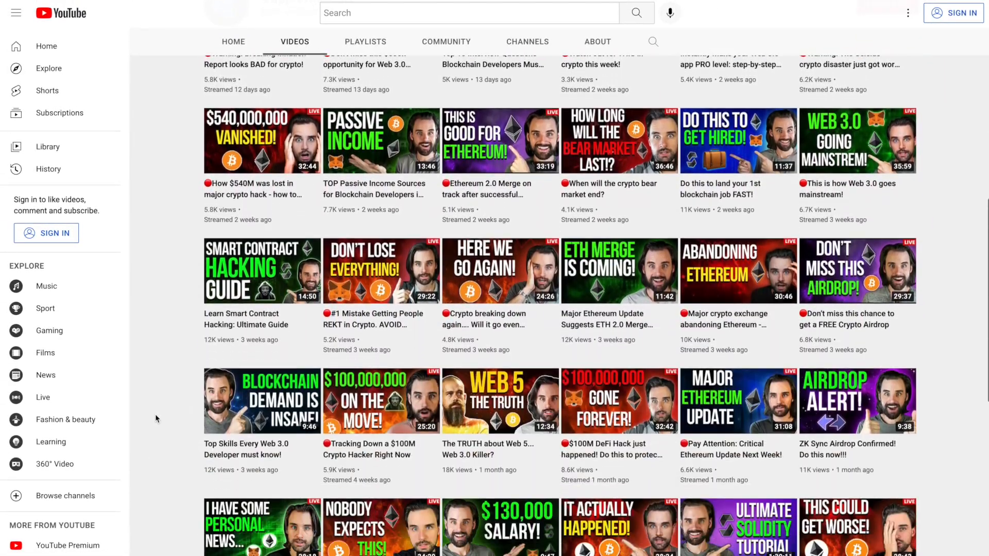